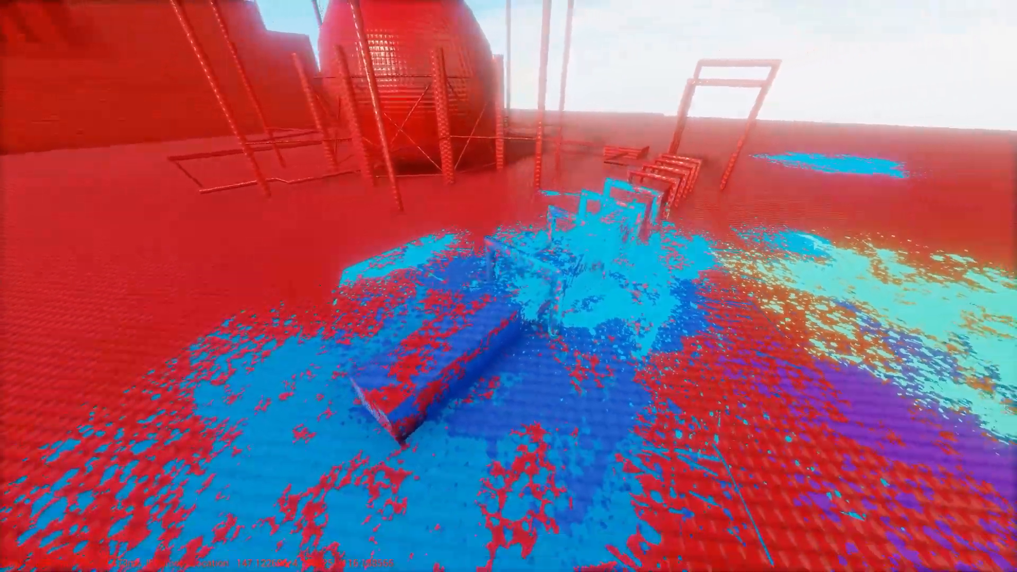
{"action": "mouse_move", "coordinate": [509, 286]}
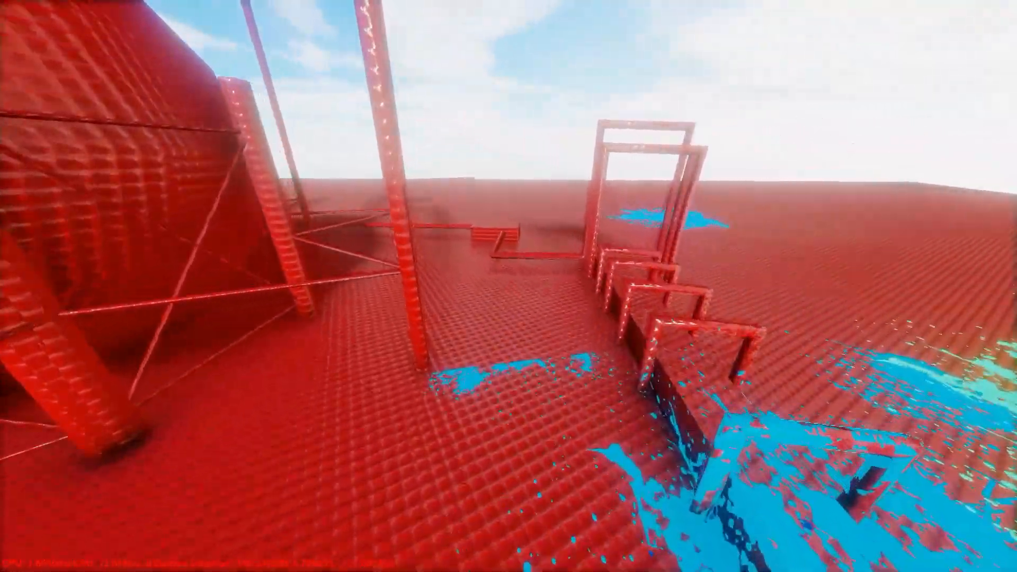